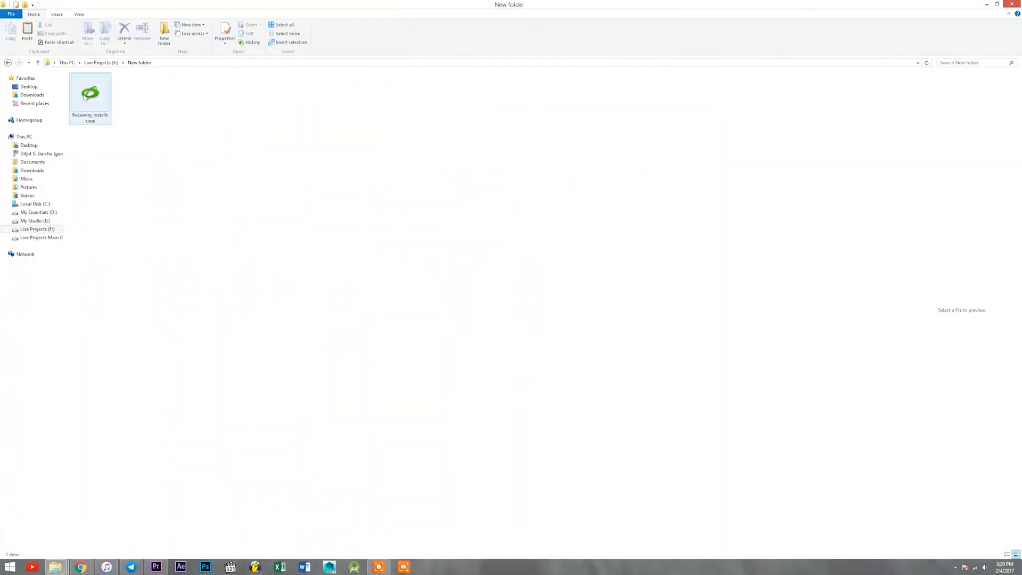
# - Run the Oppo Find 7 Recovery Installer .exe from the New folder
pyautogui.click(90, 95)
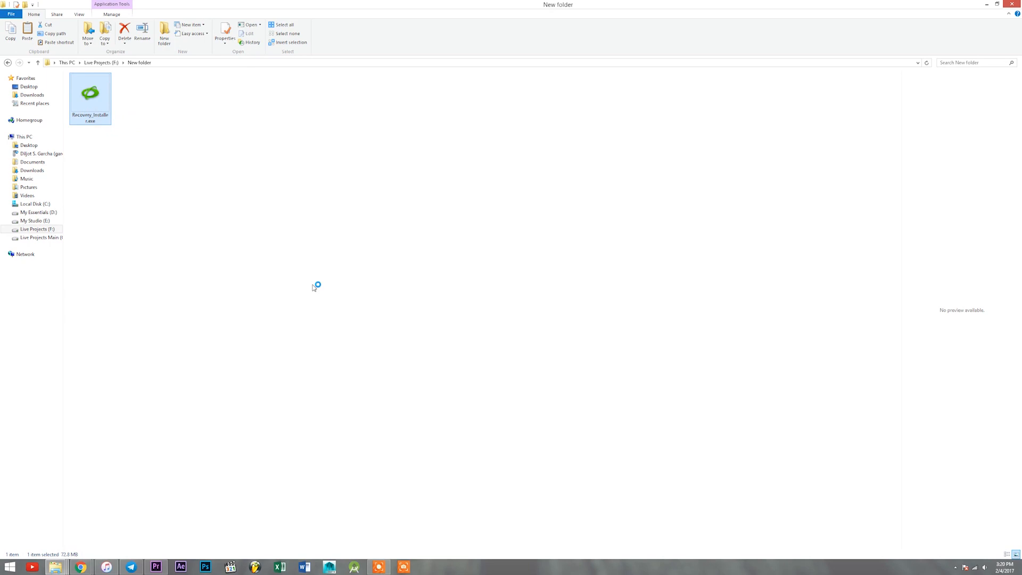
pyautogui.doubleClick(90, 93)
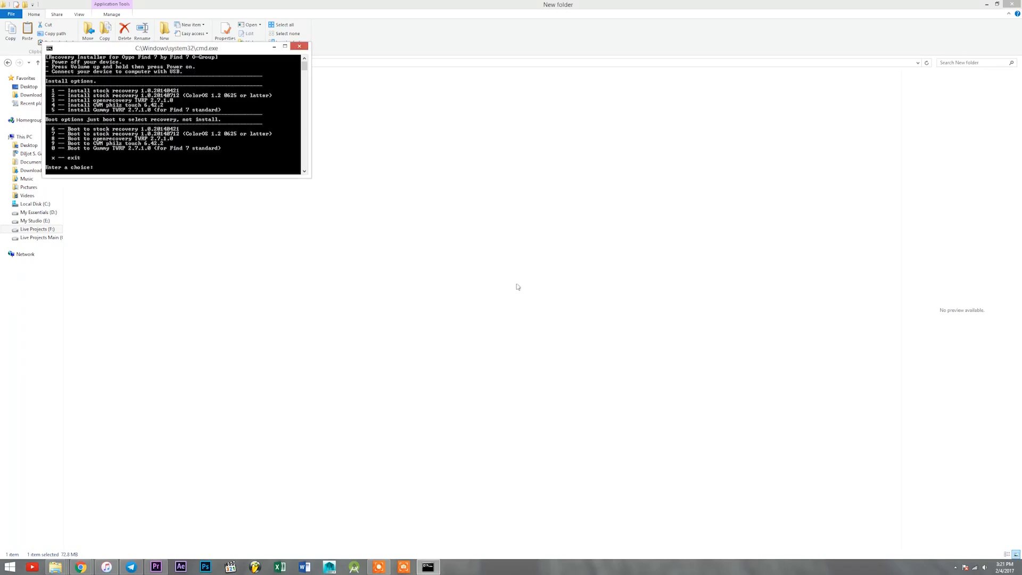
pyautogui.moveTo(176, 47); pyautogui.dragTo(486, 223)
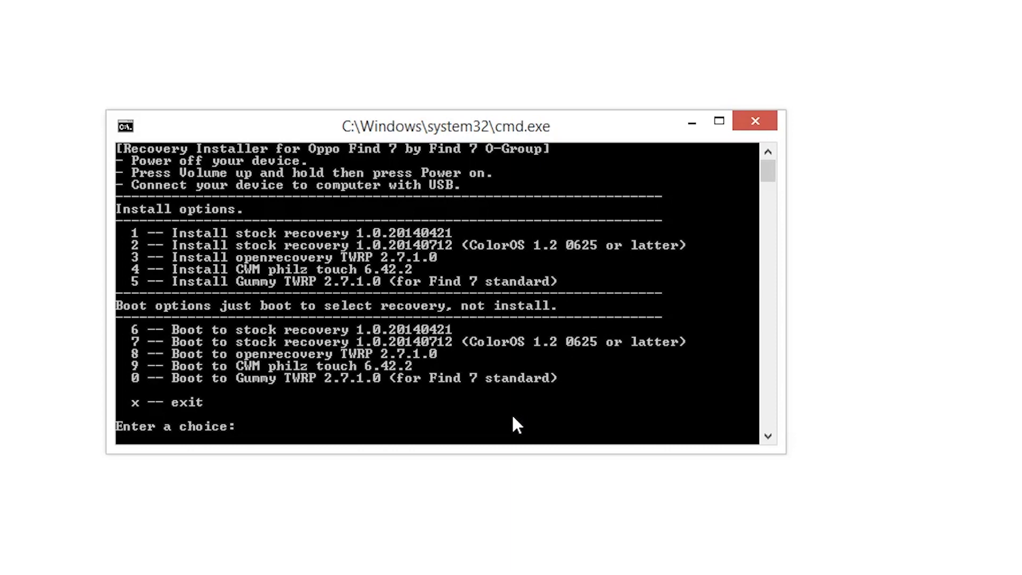
# - Choose option 3 to install openrecovery TWRP 2.7.1.0, then option 8 to boot into it
pyautogui.write('3')
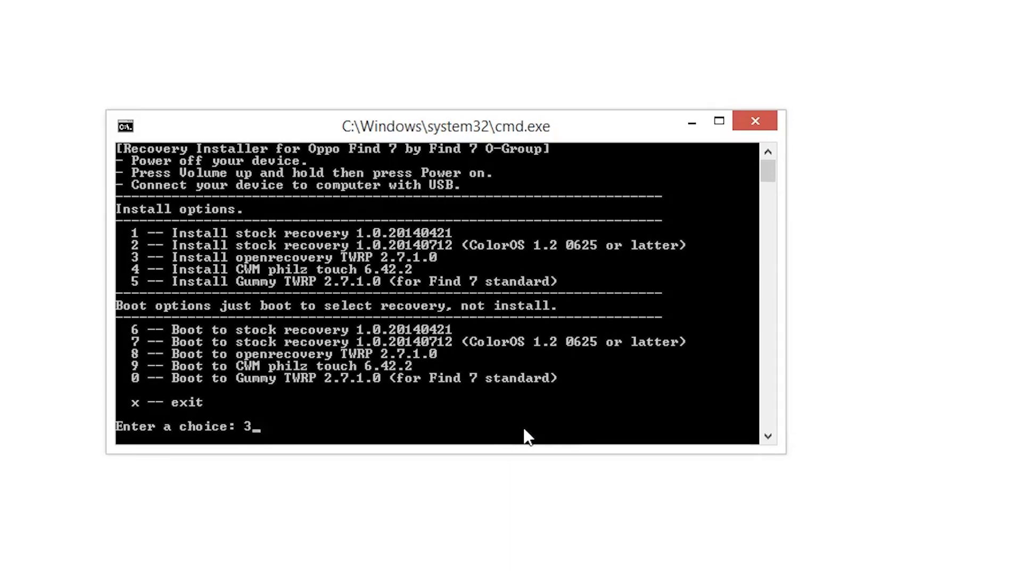
pyautogui.press('backspace')
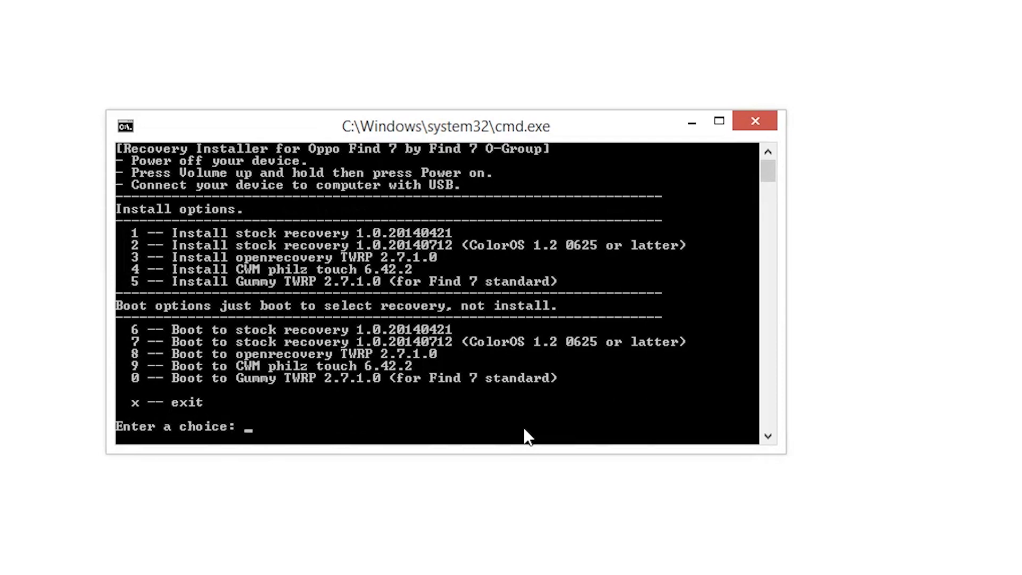
pyautogui.write('8')
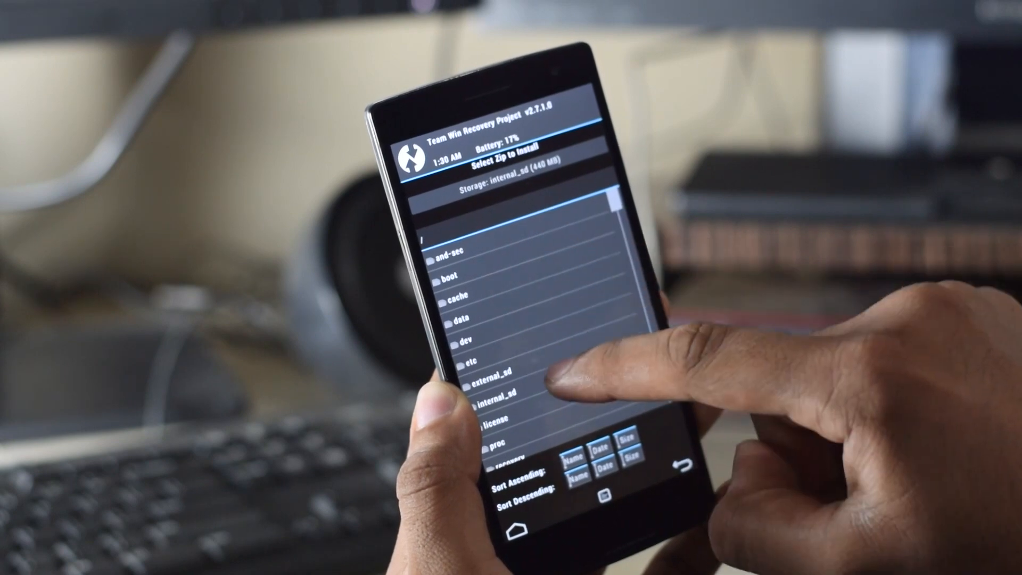
# - Flash the ROM zip from the external_sd folder in TWRP Install
pyautogui.click(495, 383)
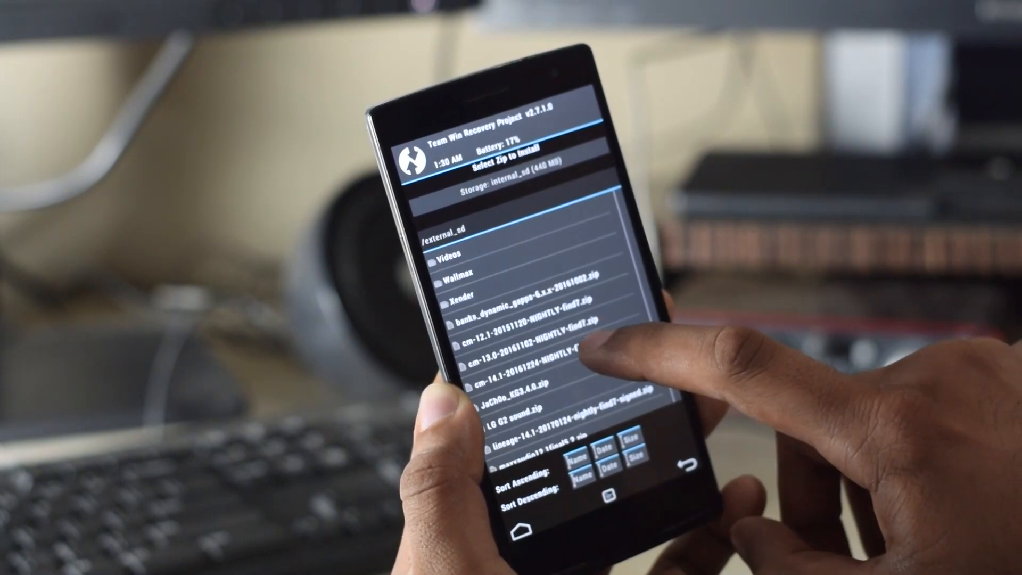
pyautogui.click(521, 362)
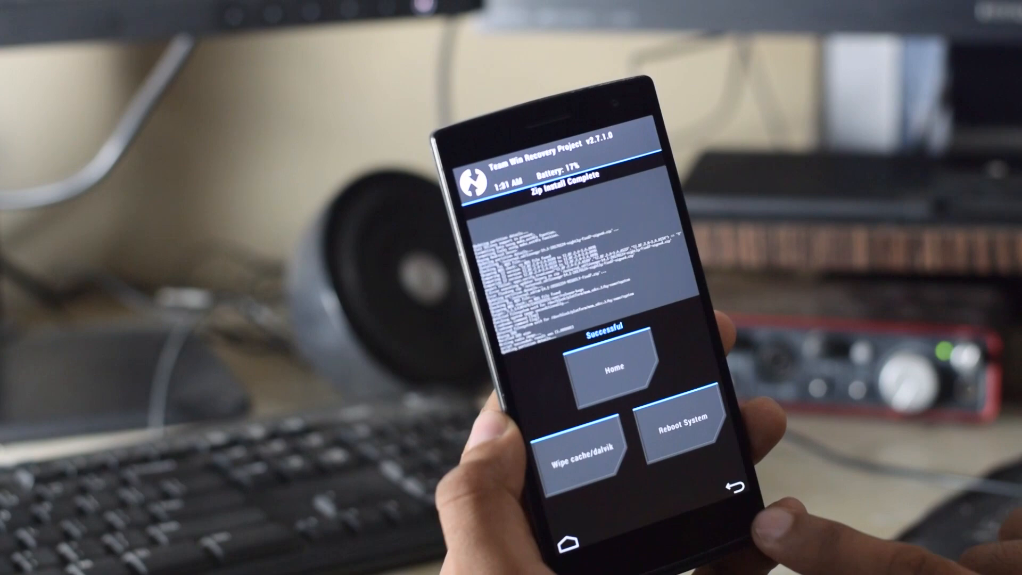
# - Install the GApps zip, then reboot the phone into the system
pyautogui.click(612, 366)
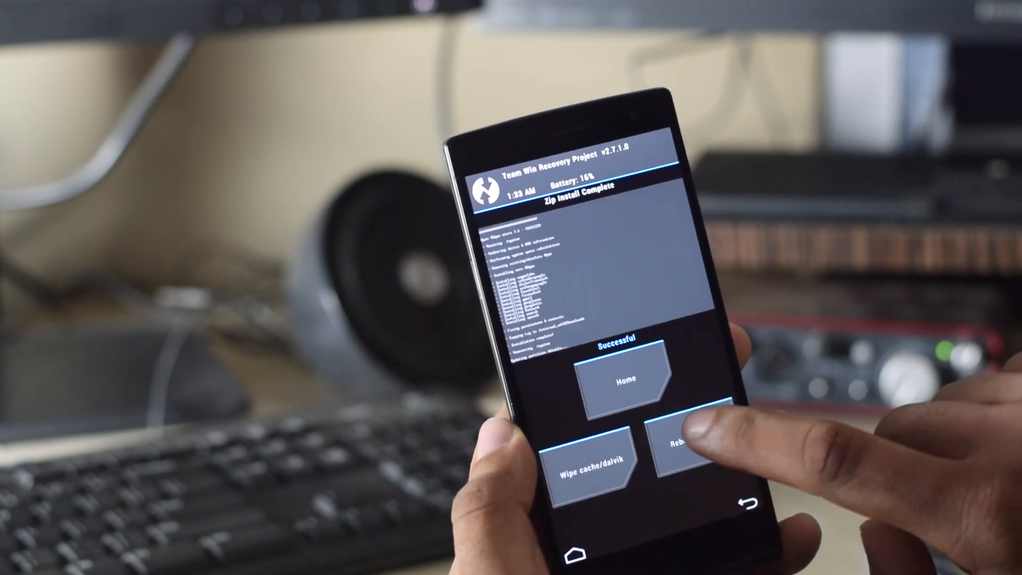
pyautogui.click(678, 449)
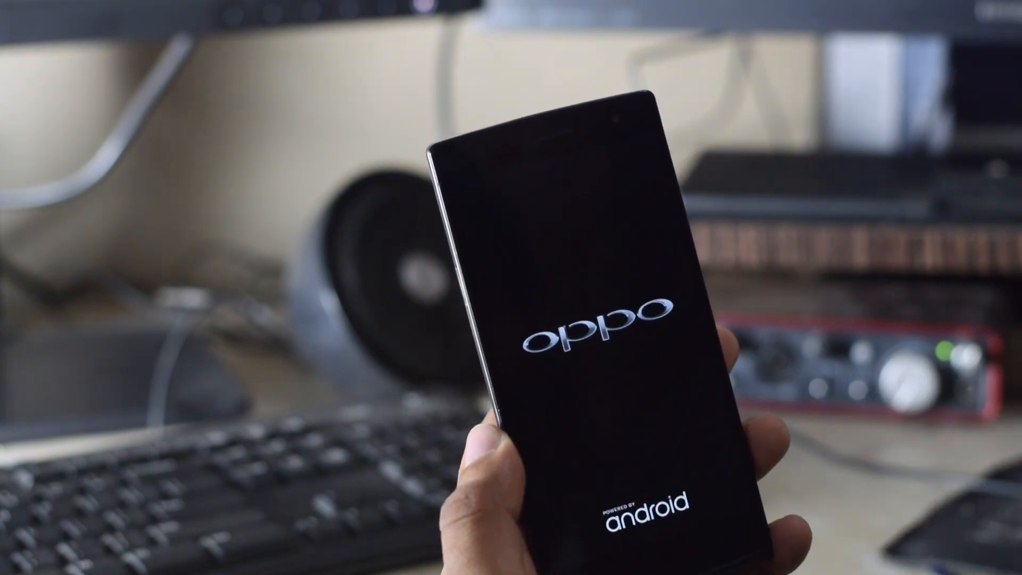